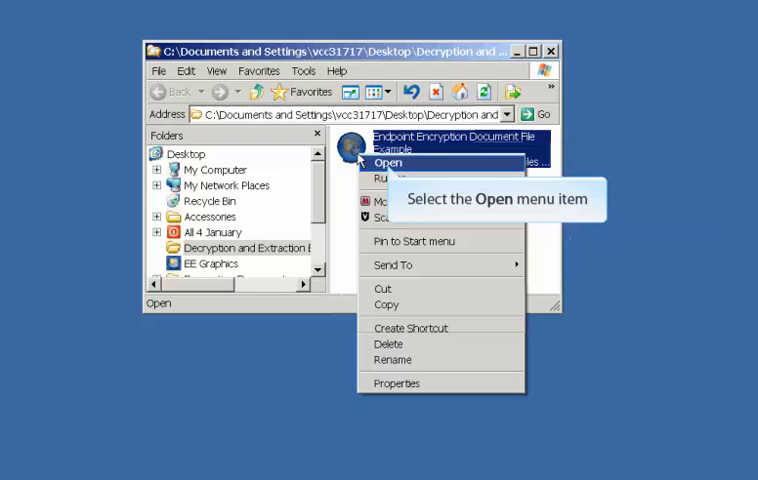
Open the Endpoint Encryption Document File Example in the Decryption and Extraction folder
click(384, 162)
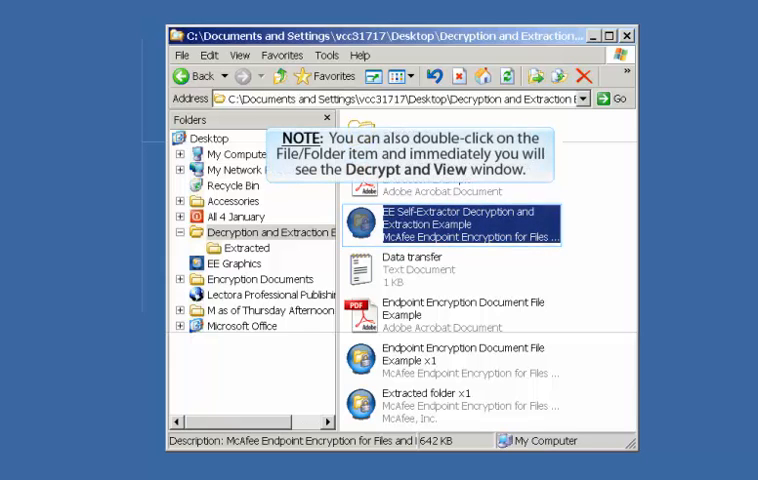
Launch Decrypt and View for the document file and expand its Advanced options
double_click(430, 392)
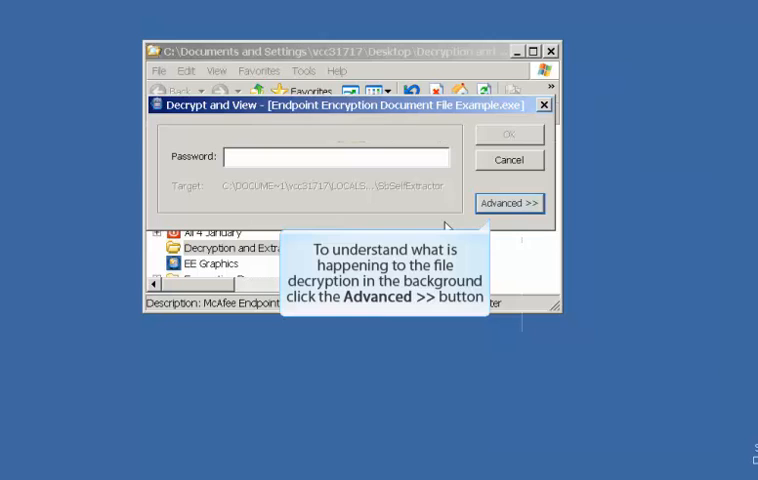
click(509, 203)
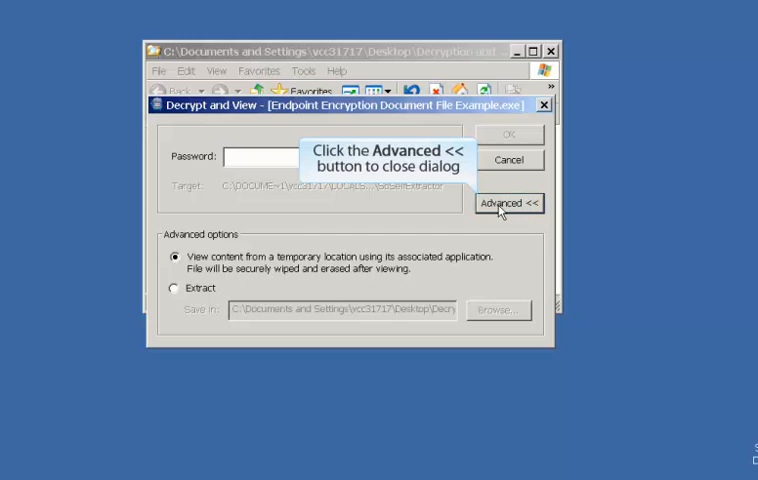
Collapse the advanced options and confirm the entered password to decrypt the document
click(508, 203)
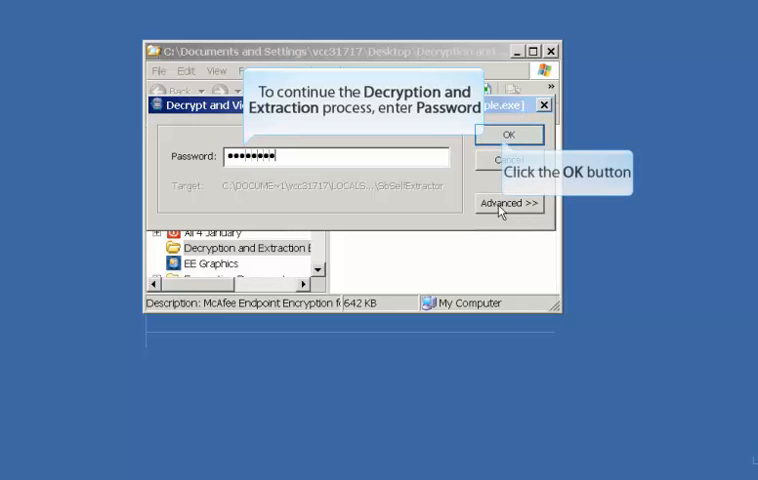
click(508, 133)
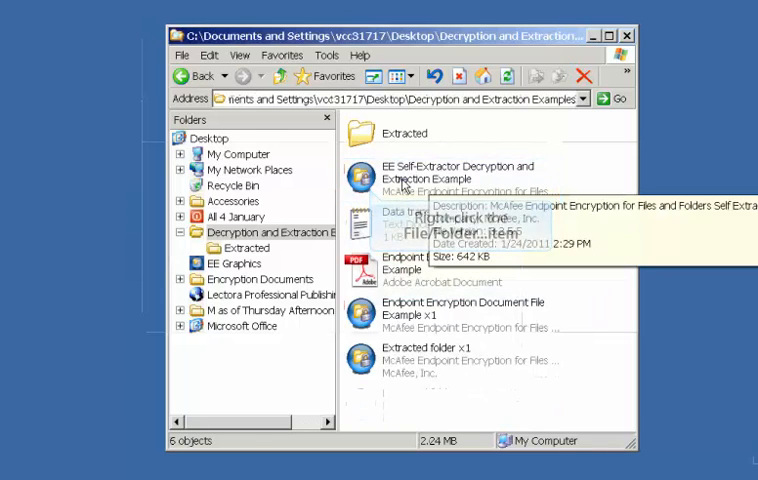
Open the EE Self-Extractor Decryption and Extraction Example from its right-click menu
right_click(420, 175)
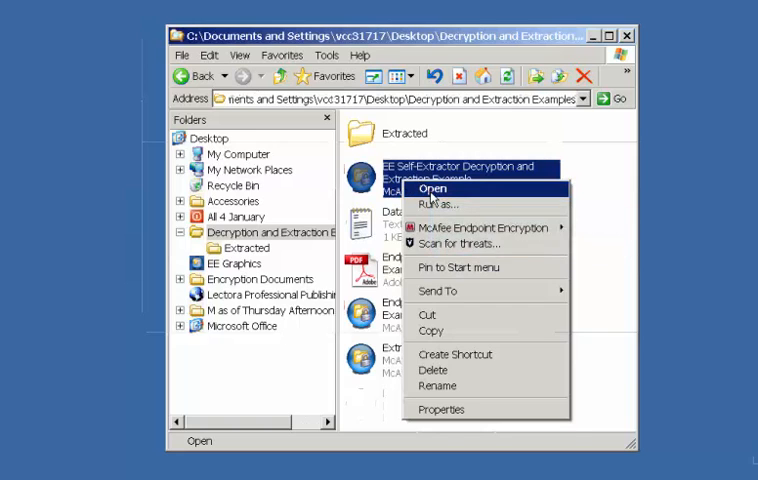
click(432, 189)
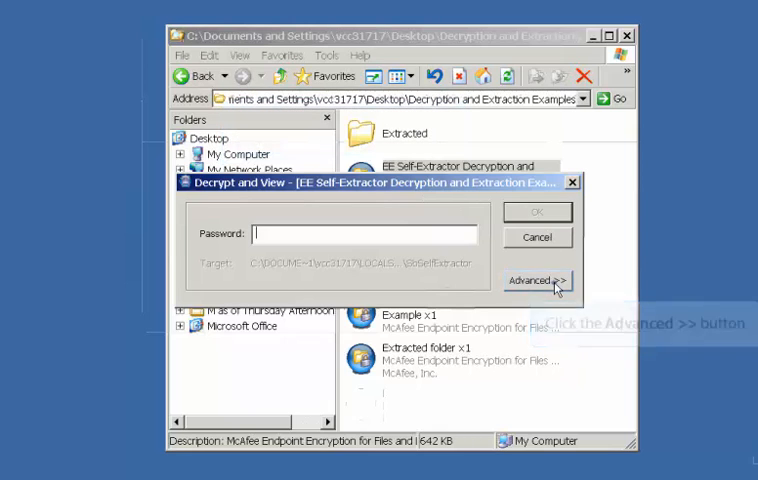
Switch the self-extractor to Extract mode and browse for the Save in folder
click(538, 280)
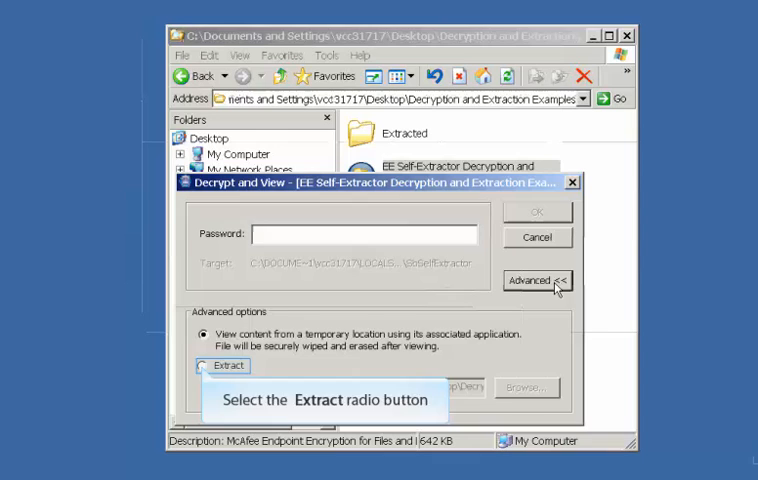
click(203, 365)
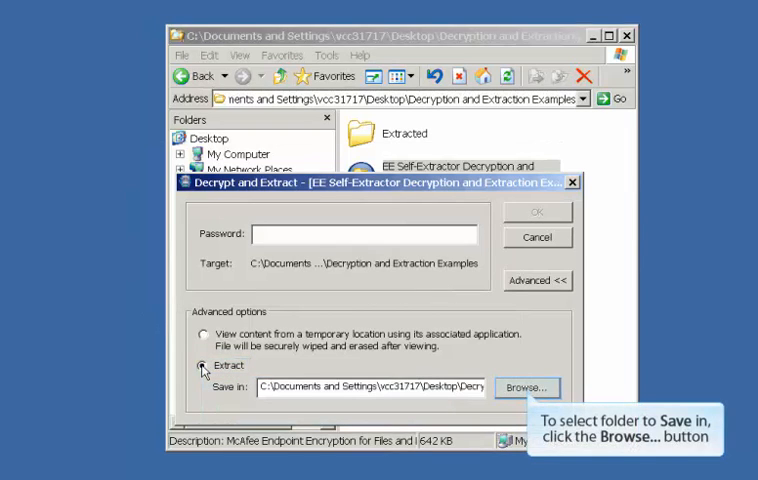
click(526, 387)
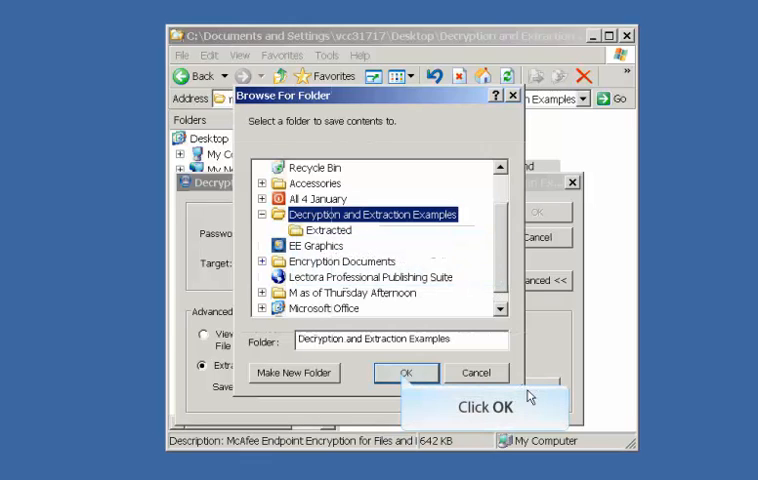
Accept Decryption and Extraction Examples as destination and confirm the password to extract
click(405, 372)
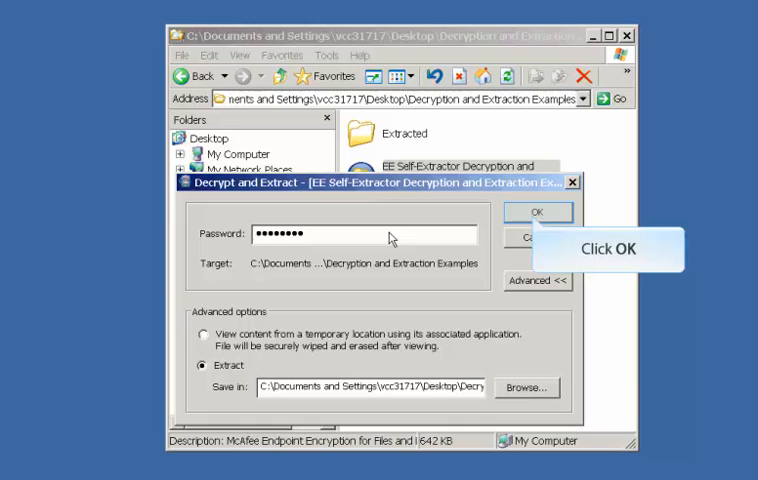
click(538, 212)
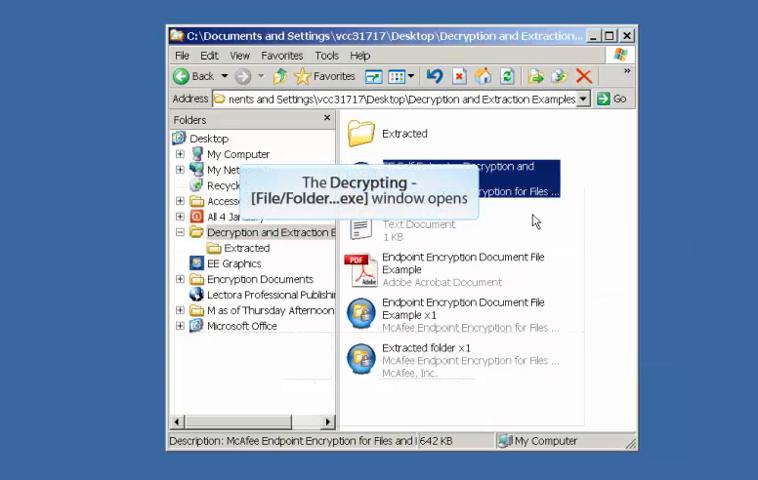